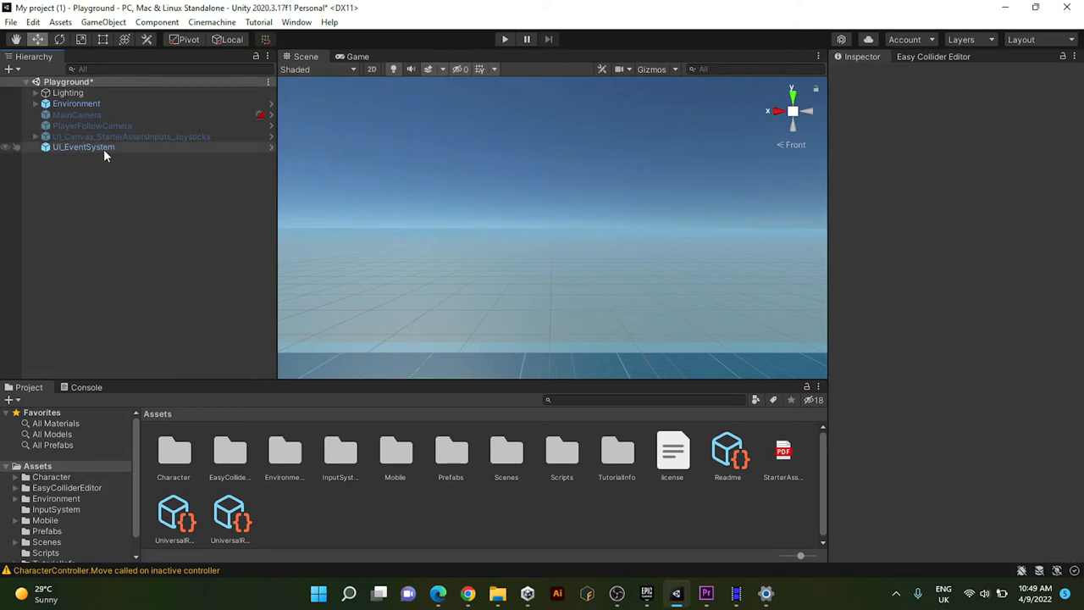
- Delete MainCamera, PlayerFollowCamera, PlayerArmature, UI_Canvas and UI_EventSystem from the Hierarchy
{"action": "left_click", "coordinate": [83, 146]}
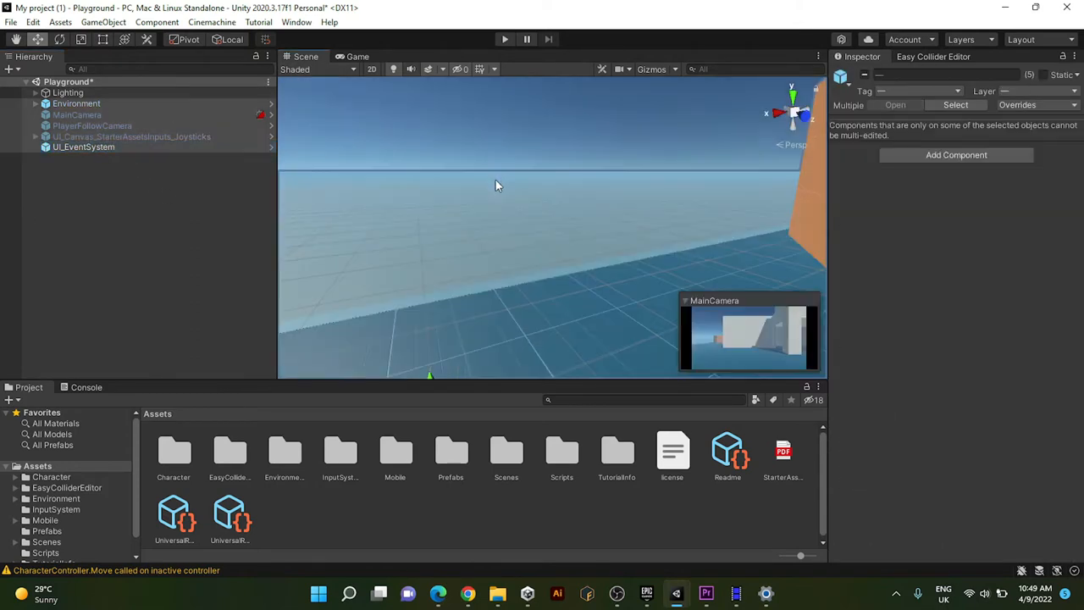
{"action": "left_click_drag", "start_coordinate": [498, 185], "coordinate": [576, 180]}
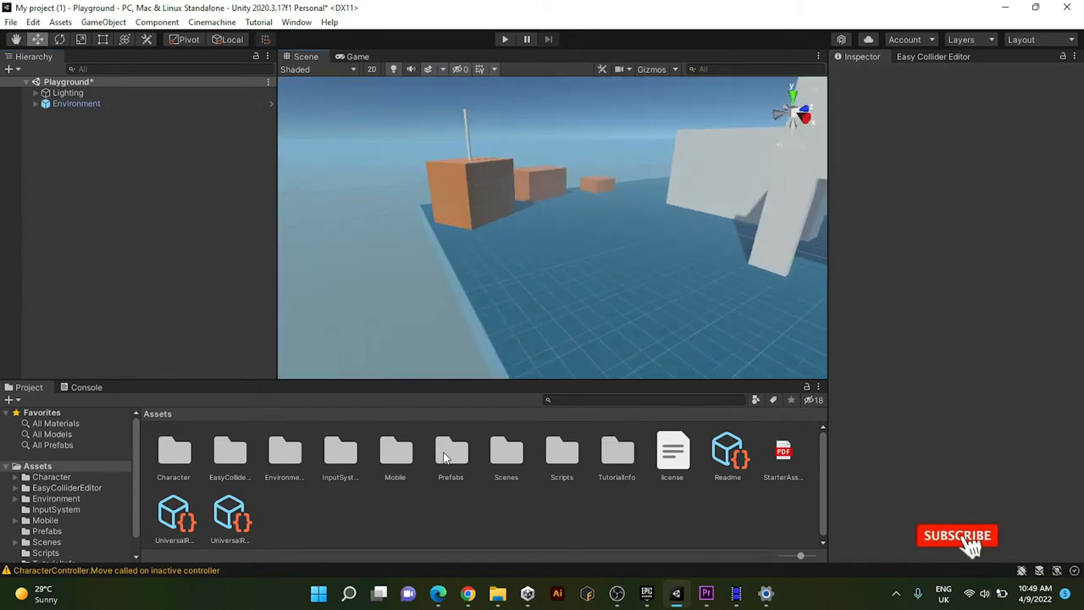
- Drop the NestedParentArmature_Unpack prefab into the scene from the Prefabs folder
{"action": "double_click", "coordinate": [451, 454]}
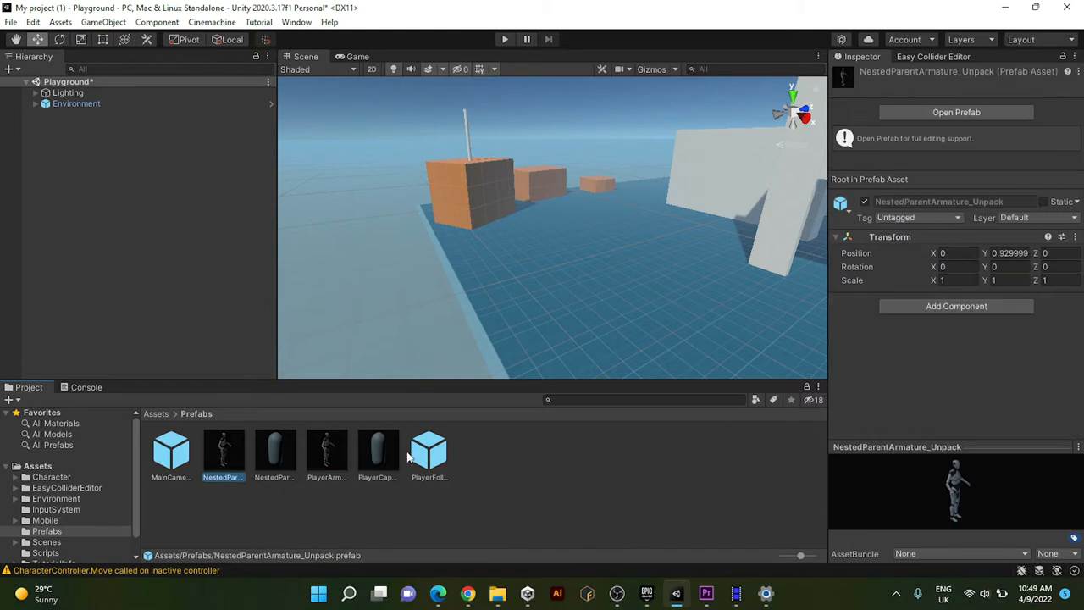
{"action": "mouse_move", "coordinate": [546, 308]}
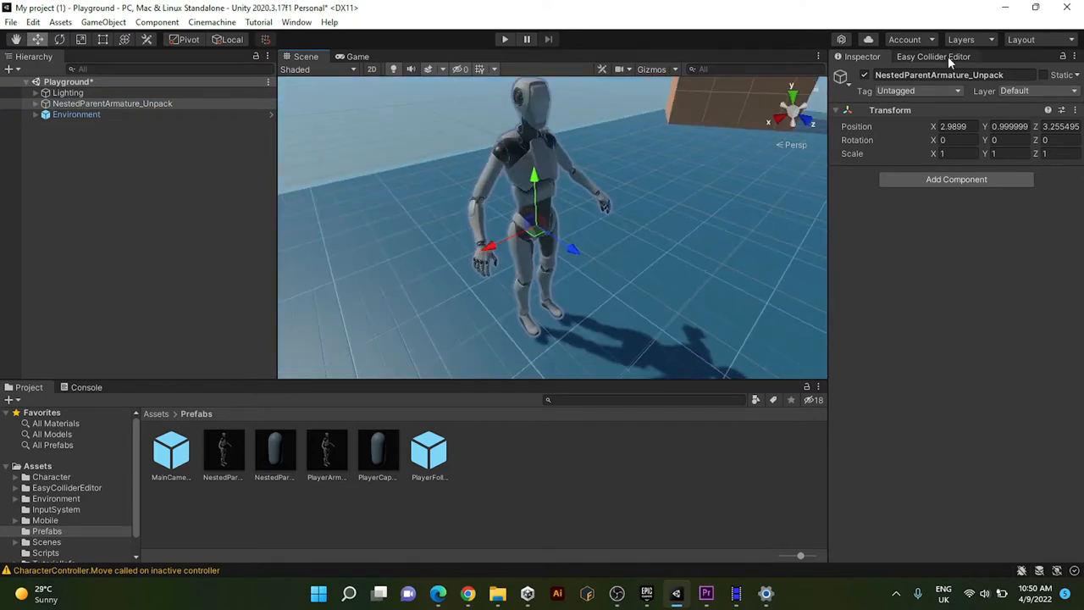
{"action": "left_click", "coordinate": [933, 56]}
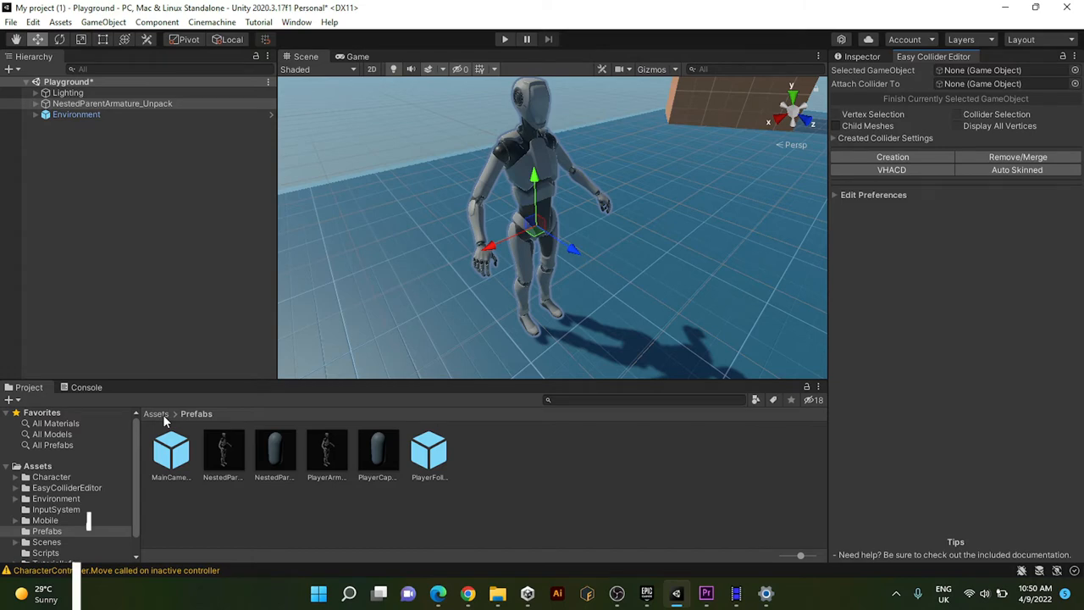
- In Auto Skinned mode, target NestedParentArmature_Unpack with Collider Type Convex_Mesh
{"action": "left_click", "coordinate": [156, 413]}
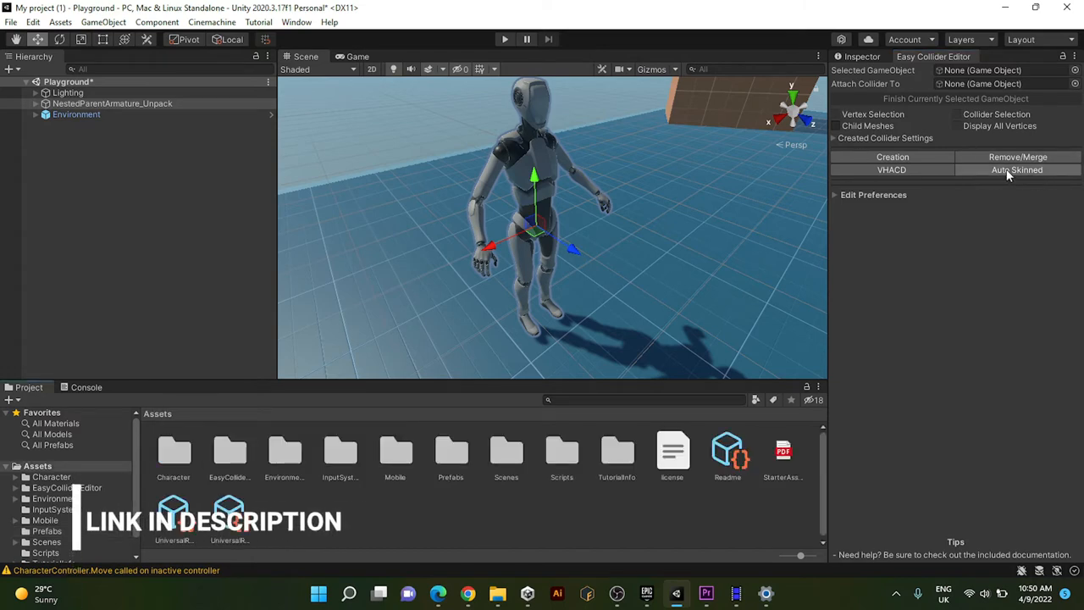
{"action": "left_click", "coordinate": [1016, 170]}
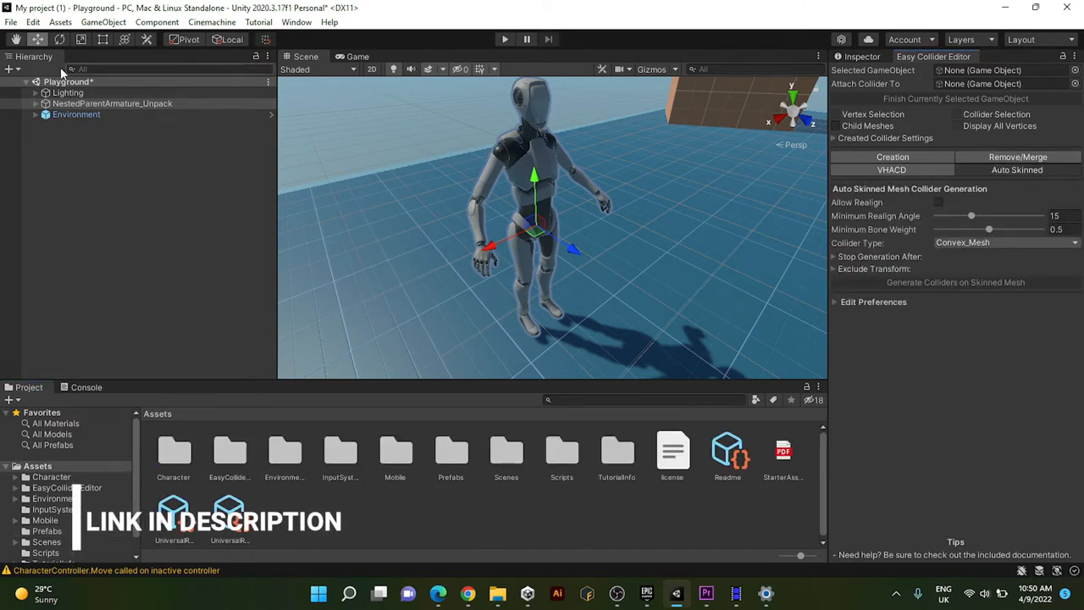
{"action": "left_click", "coordinate": [1003, 72]}
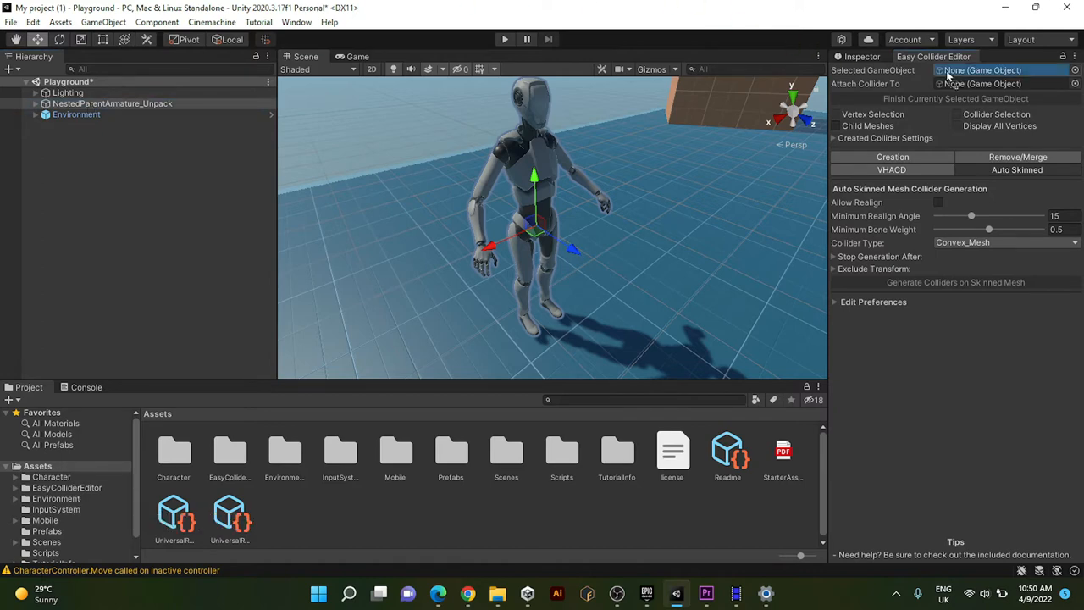
{"action": "left_click", "coordinate": [112, 104]}
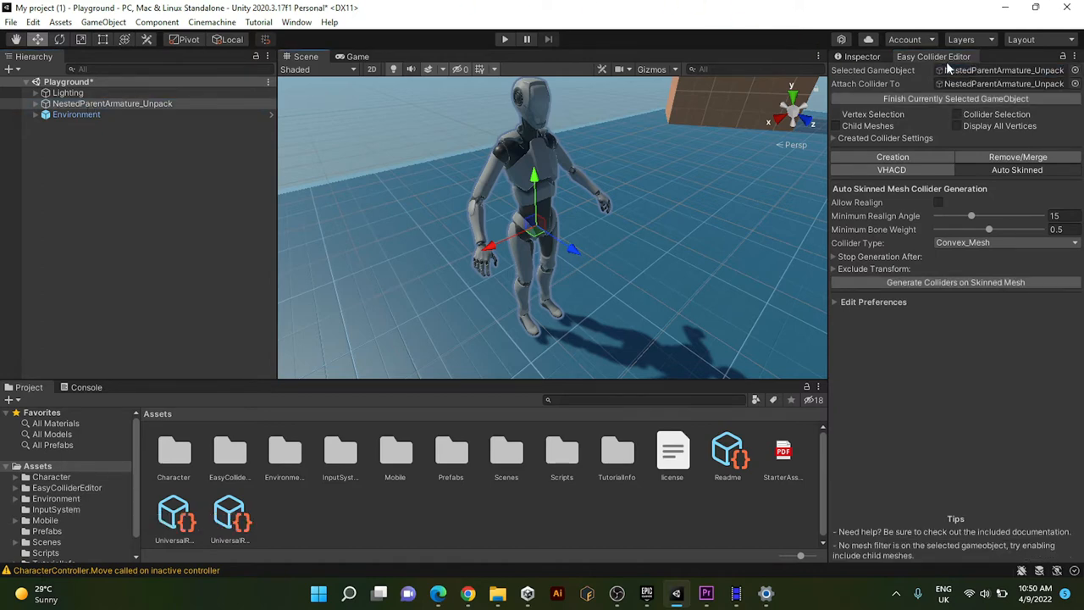
{"action": "left_click", "coordinate": [1003, 244]}
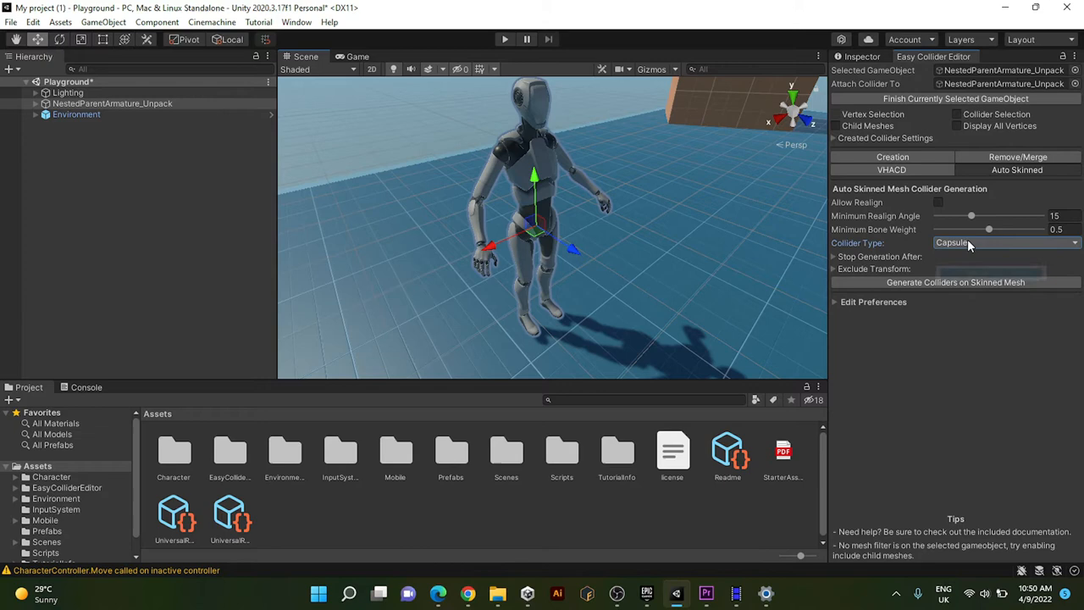
{"action": "left_click", "coordinate": [1003, 242]}
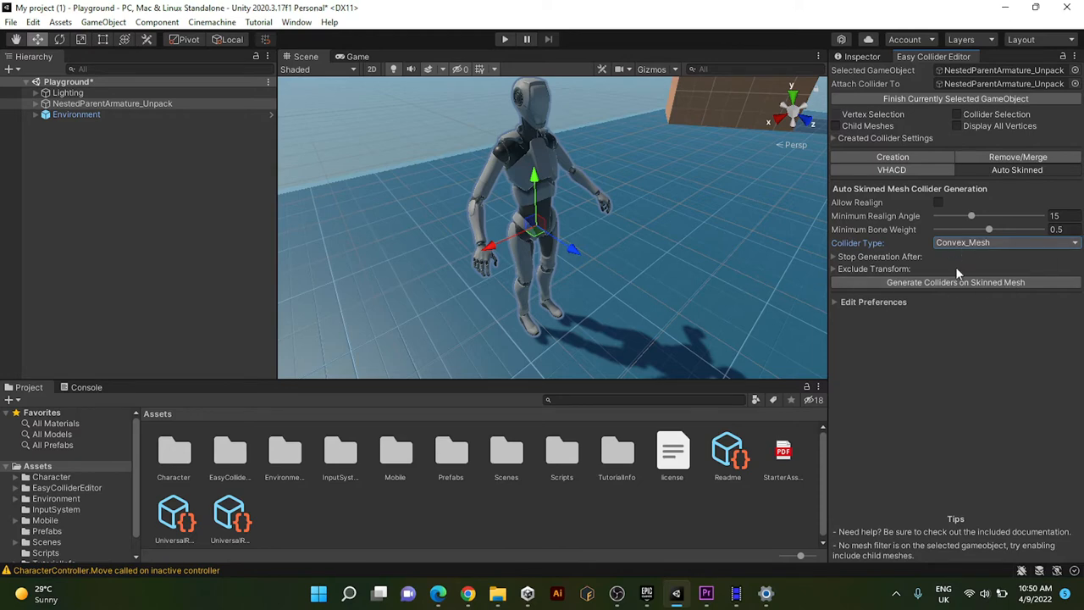
- Generate colliders on the character's skinned mesh and expand its children
{"action": "left_click", "coordinate": [956, 281]}
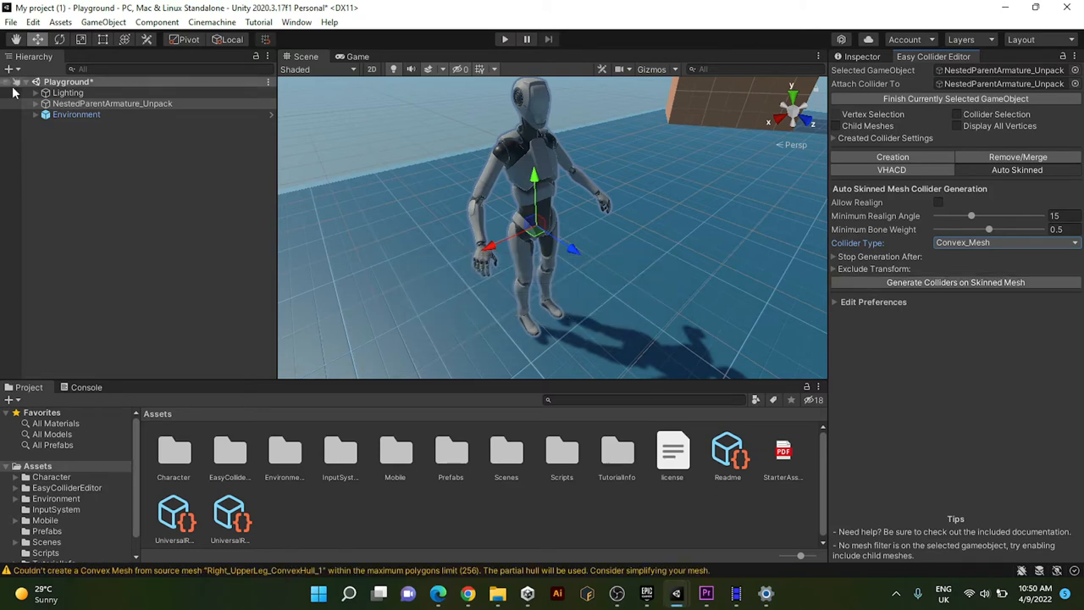
{"action": "left_click", "coordinate": [45, 103]}
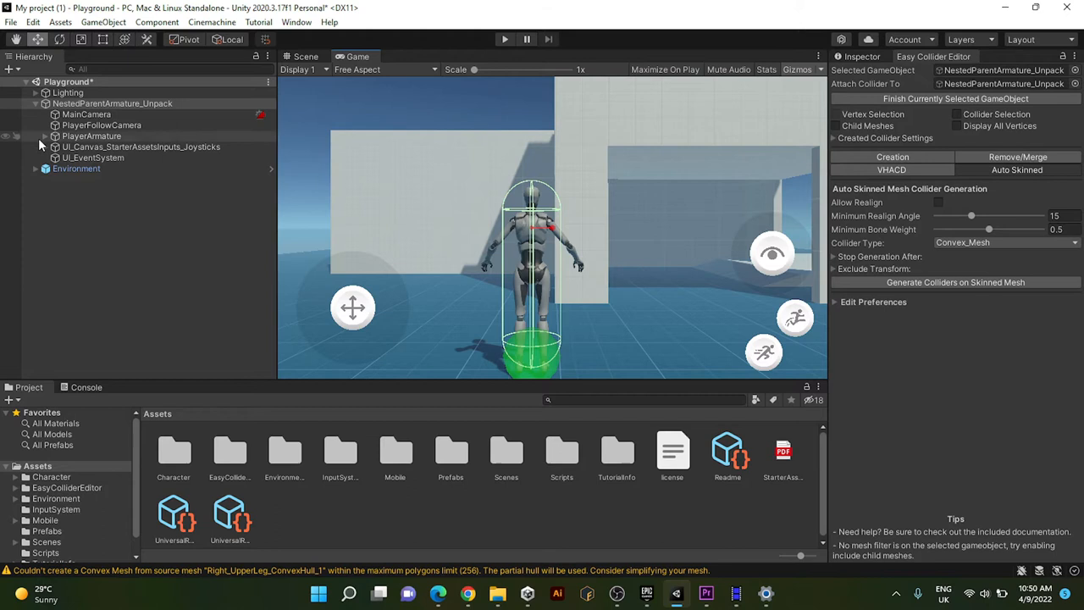
- Expand PlayerArmature > Skeleton > Hips and inspect the Hips bone's convex Mesh Collider
{"action": "left_click", "coordinate": [44, 136]}
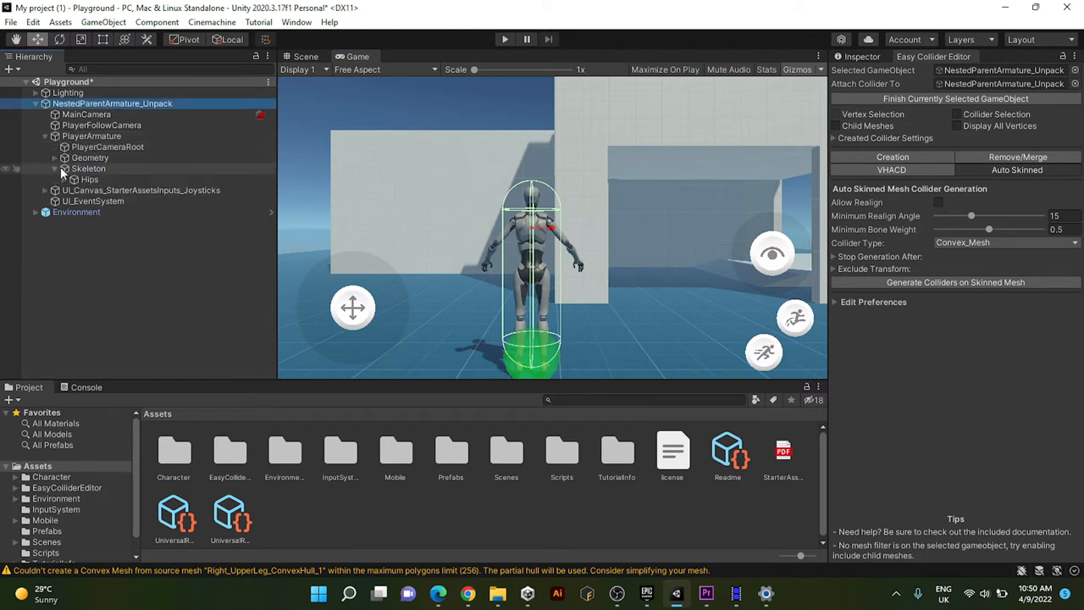
{"action": "left_click", "coordinate": [88, 170]}
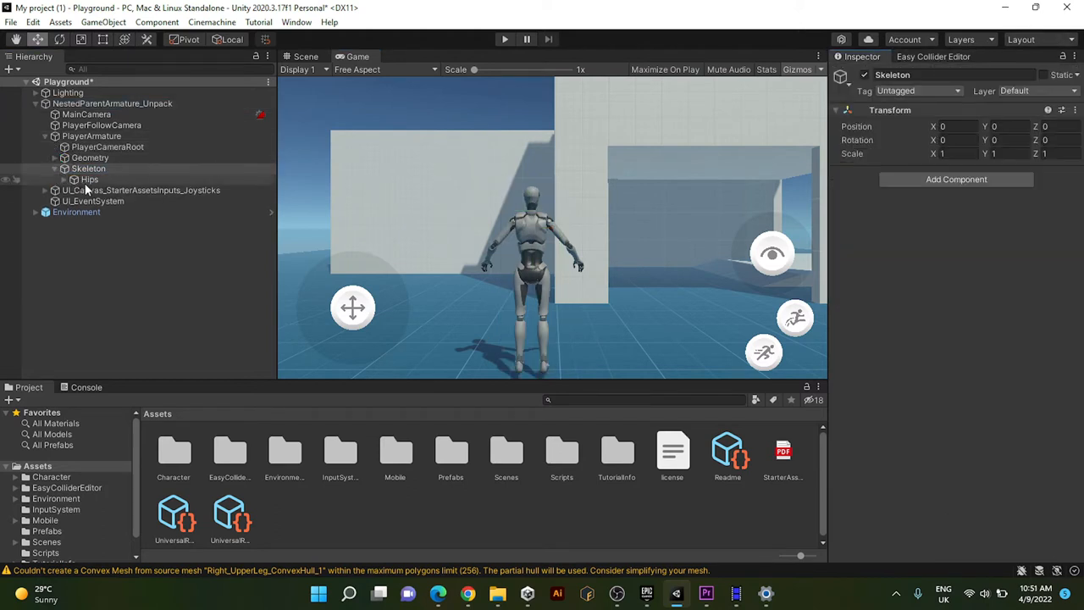
{"action": "left_click", "coordinate": [90, 179]}
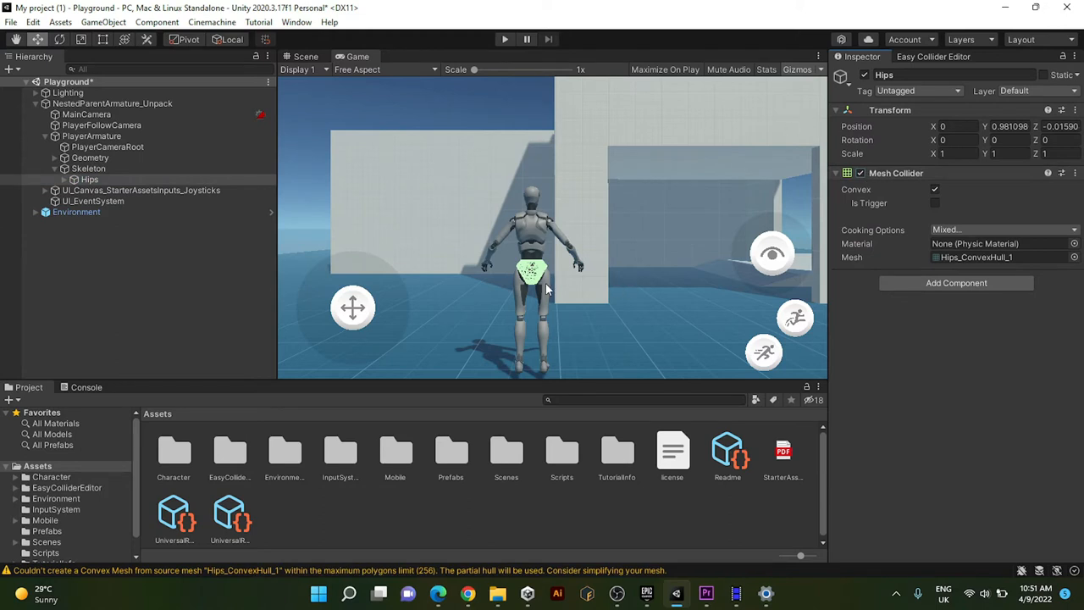
{"action": "left_click", "coordinate": [65, 180]}
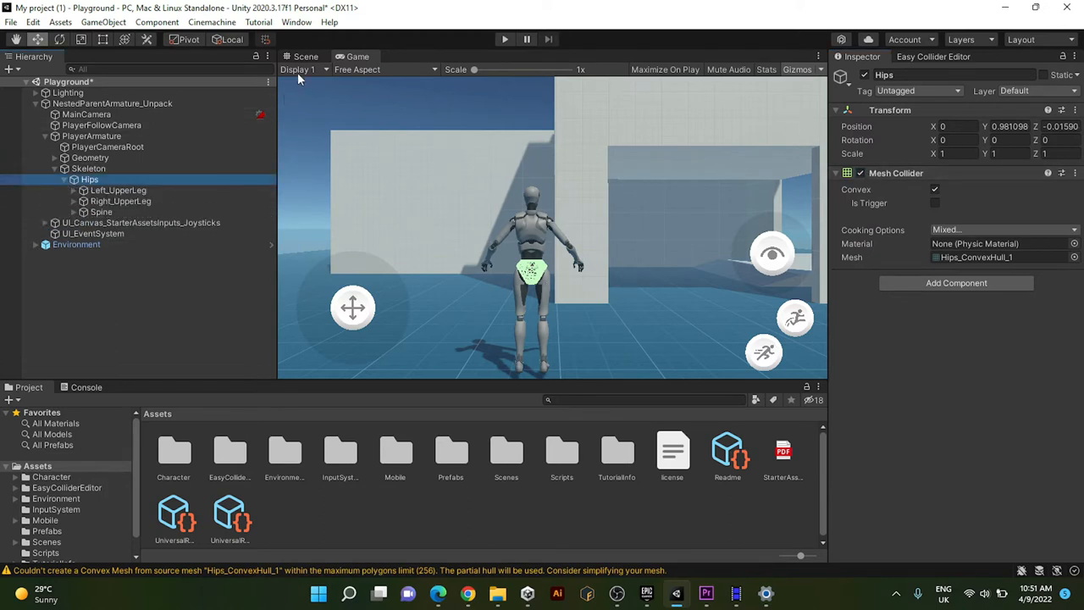
{"action": "left_click", "coordinate": [305, 56]}
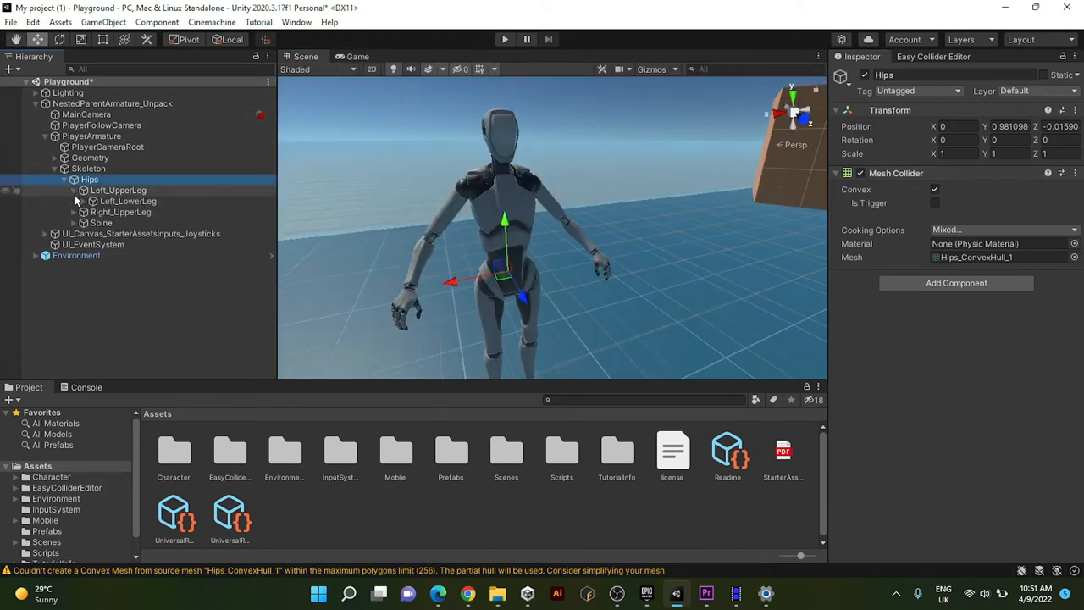
- Inspect the colliders on the leg bones, Spine, Right_LowerArm and Chest
{"action": "left_click", "coordinate": [83, 200]}
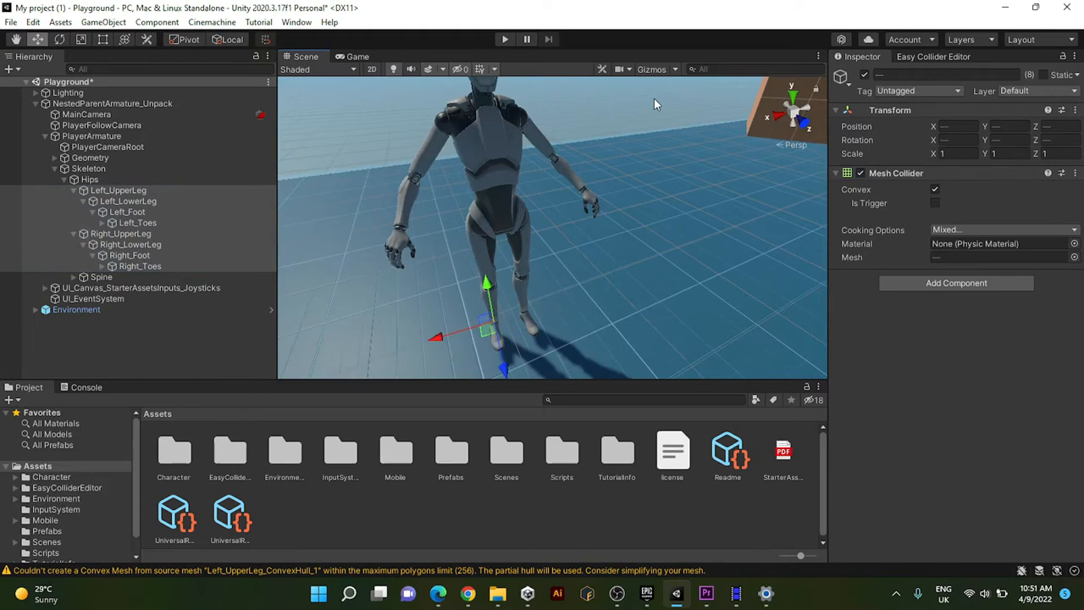
{"action": "left_click", "coordinate": [101, 278]}
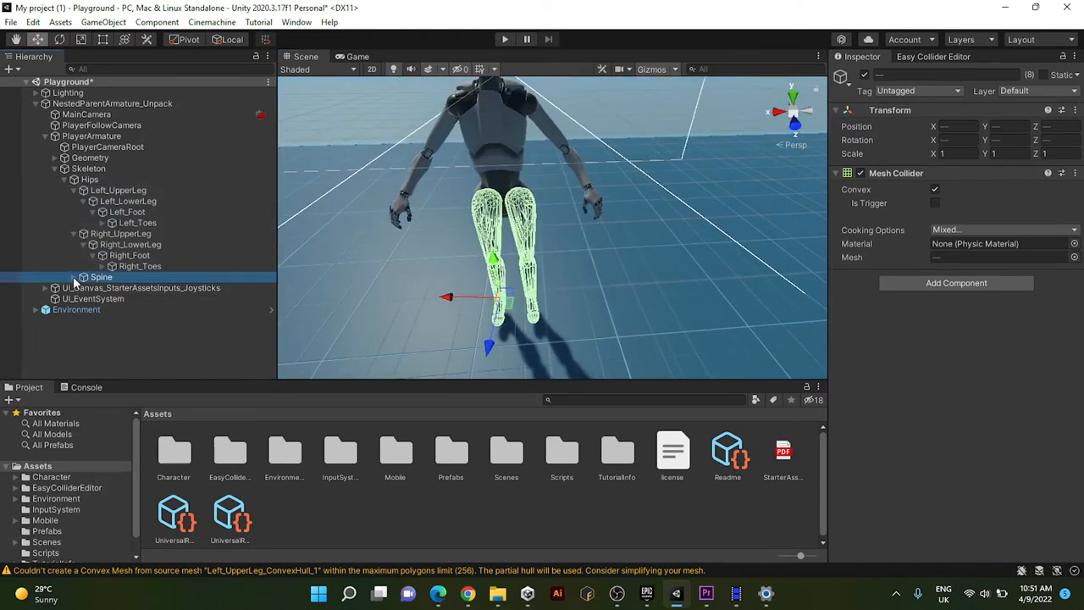
{"action": "left_click", "coordinate": [83, 278]}
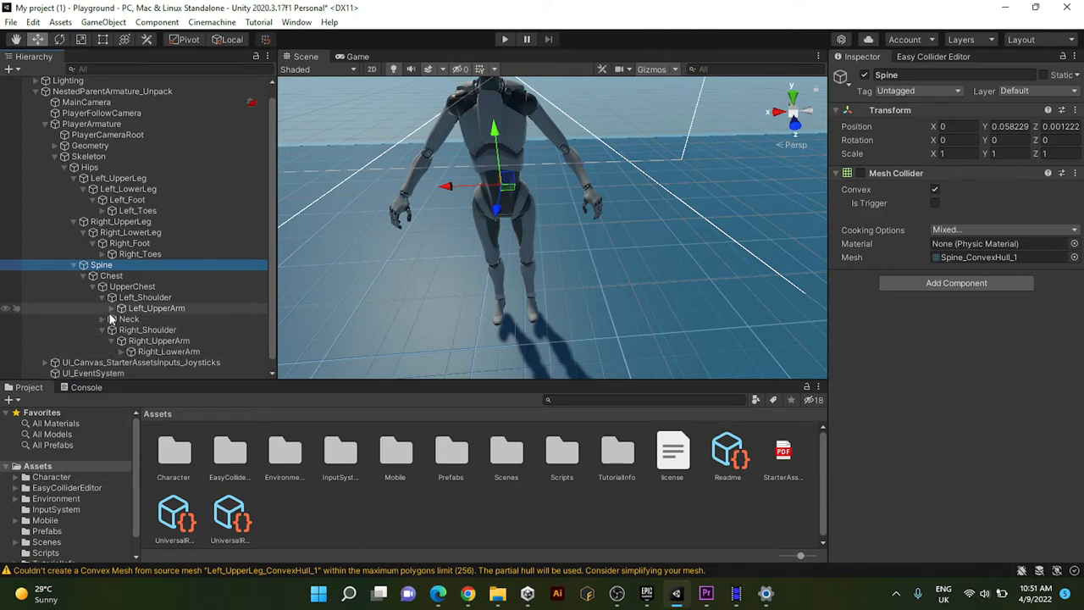
{"action": "left_click", "coordinate": [170, 339]}
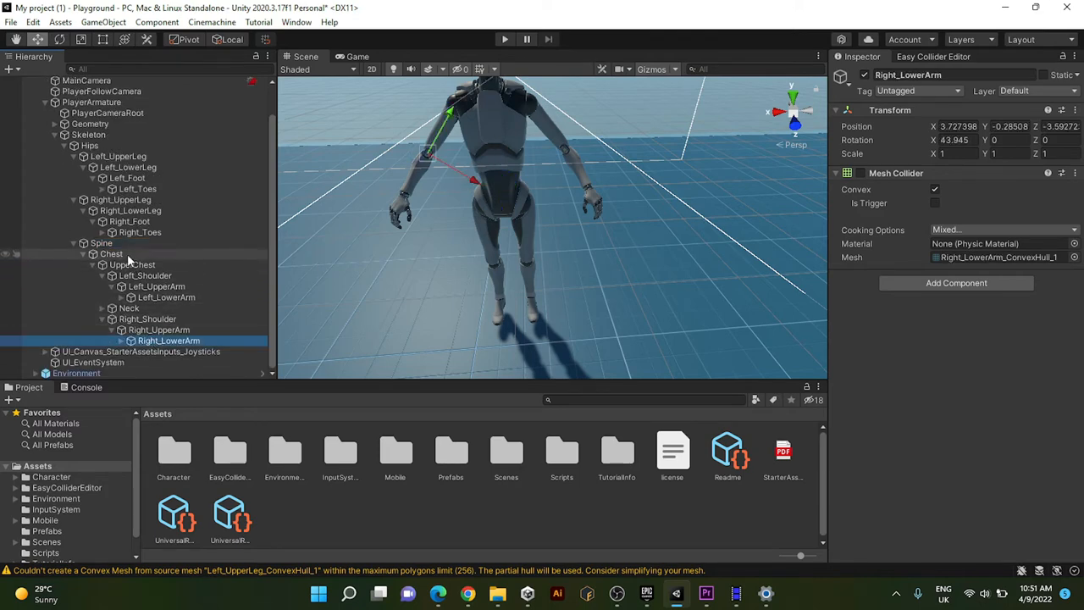
{"action": "left_click", "coordinate": [112, 254]}
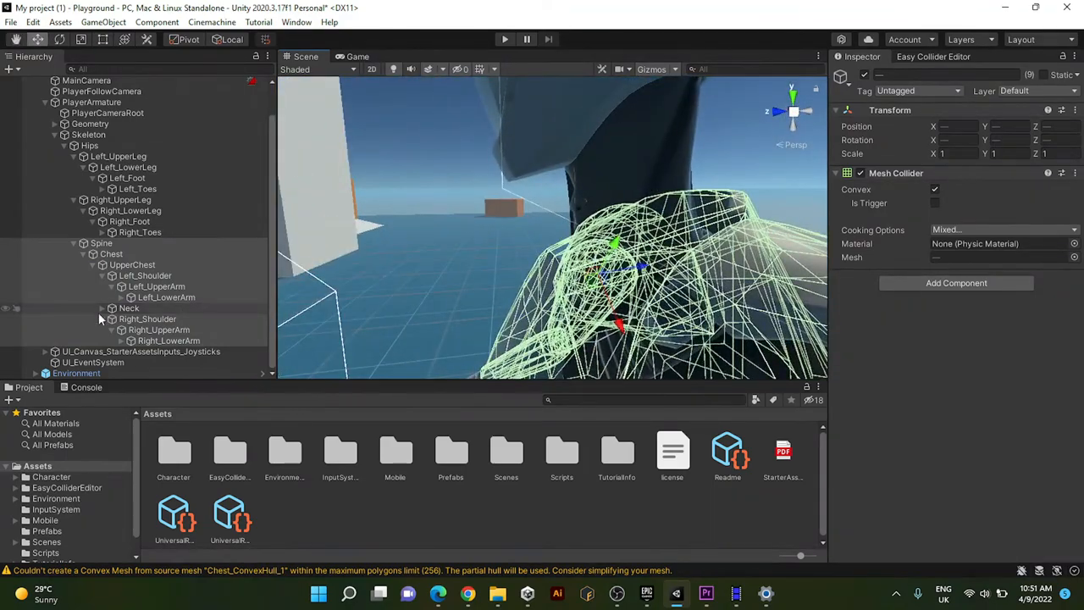
- Inspect the Head, Spine and Neck_Twist_A colliders and expand the left hand's finger bones
{"action": "left_click", "coordinate": [139, 319]}
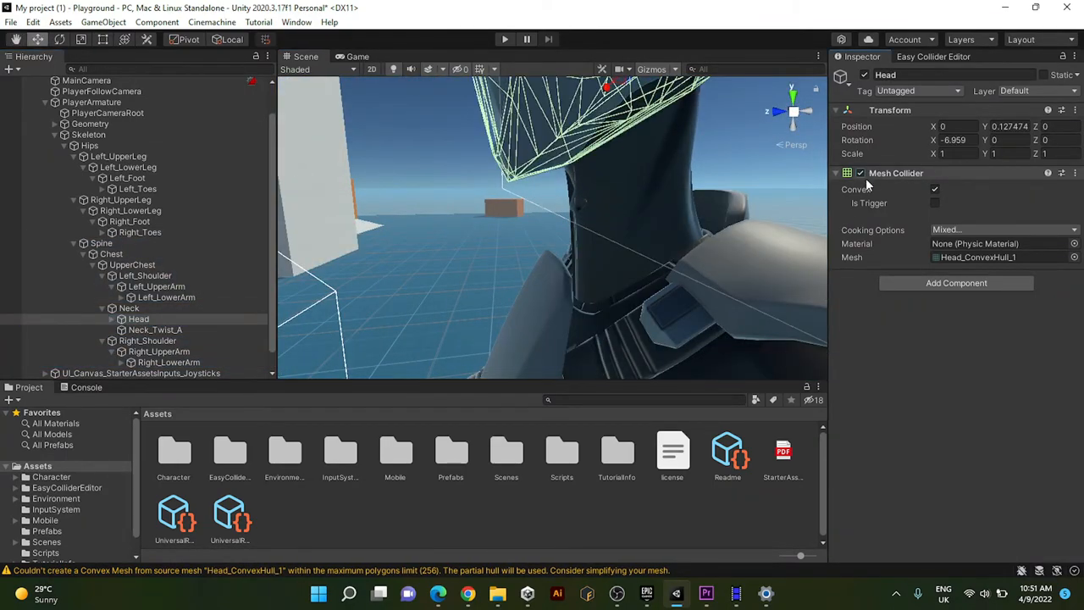
{"action": "left_click", "coordinate": [102, 244]}
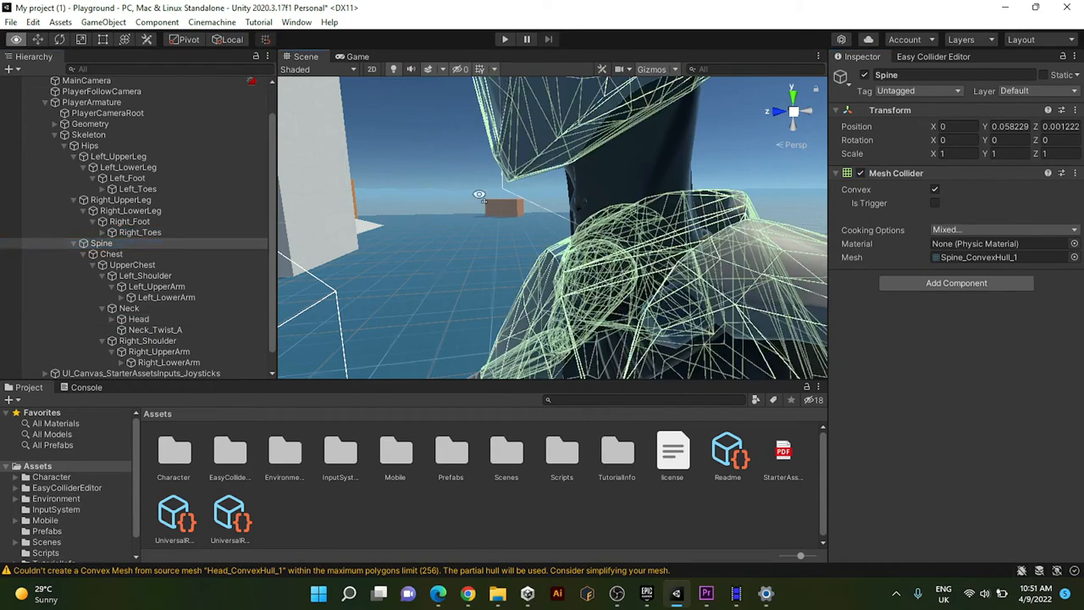
{"action": "left_click", "coordinate": [155, 329]}
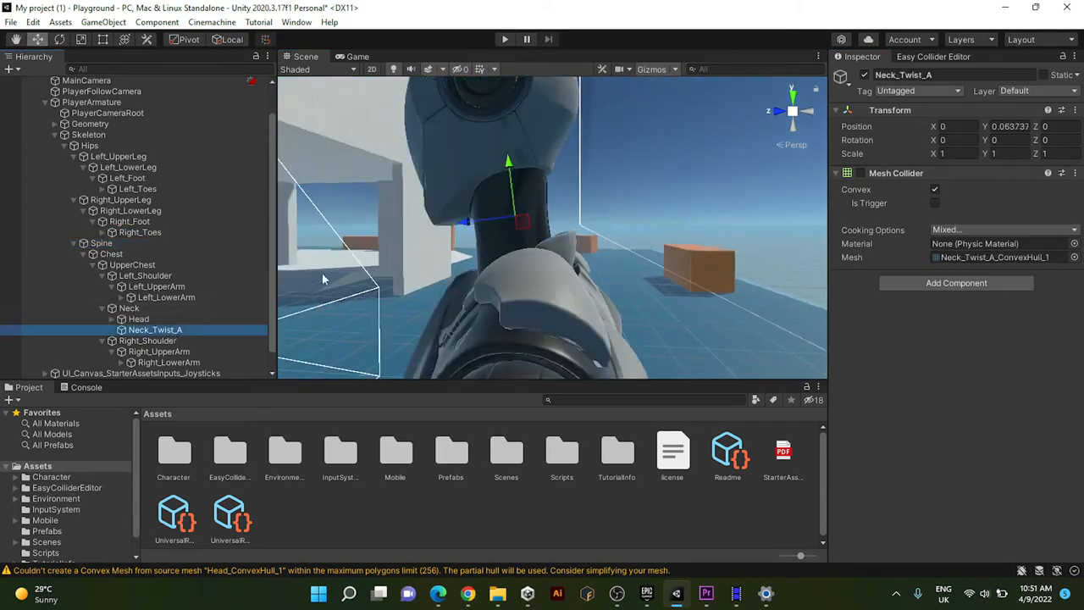
{"action": "left_click_drag", "start_coordinate": [508, 254], "coordinate": [415, 212]}
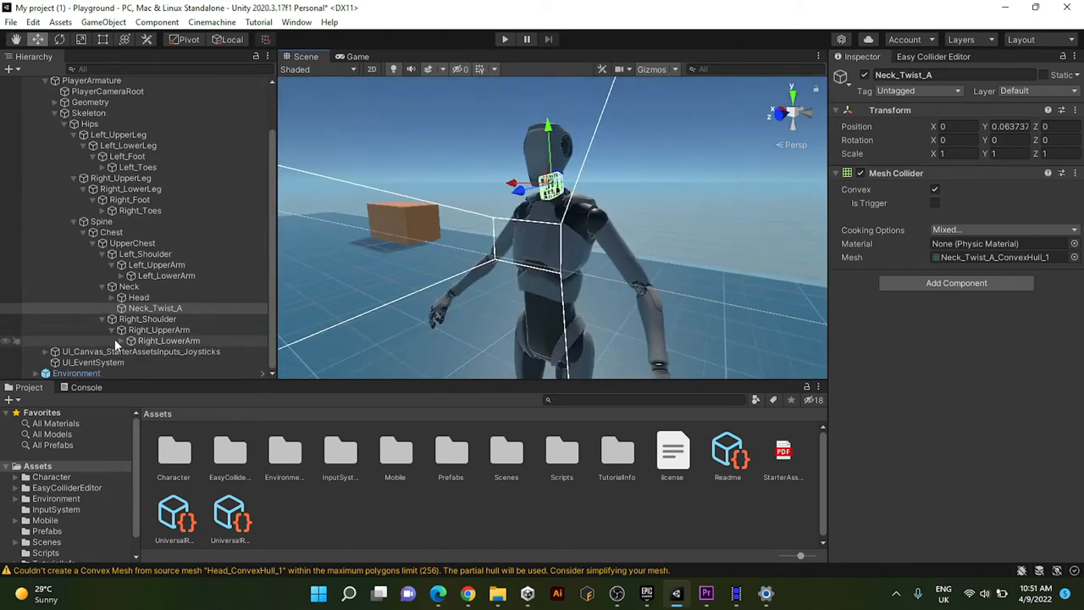
{"action": "left_click", "coordinate": [170, 362]}
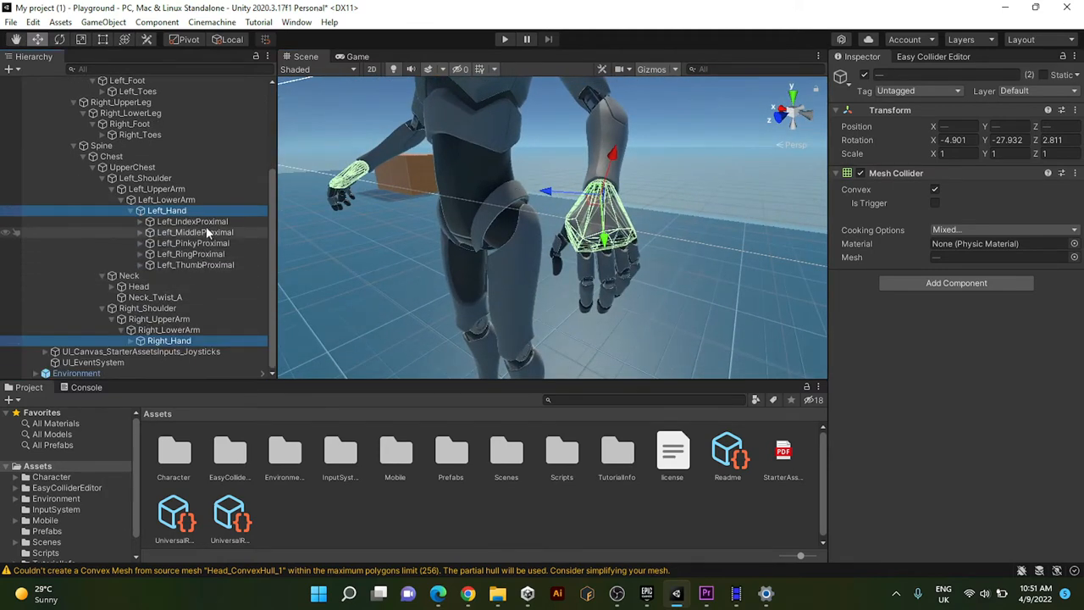
- Inspect the Left_IndexProximal collider, then collapse the hierarchy to Skeleton > Hips and the leg bones
{"action": "left_click", "coordinate": [193, 221]}
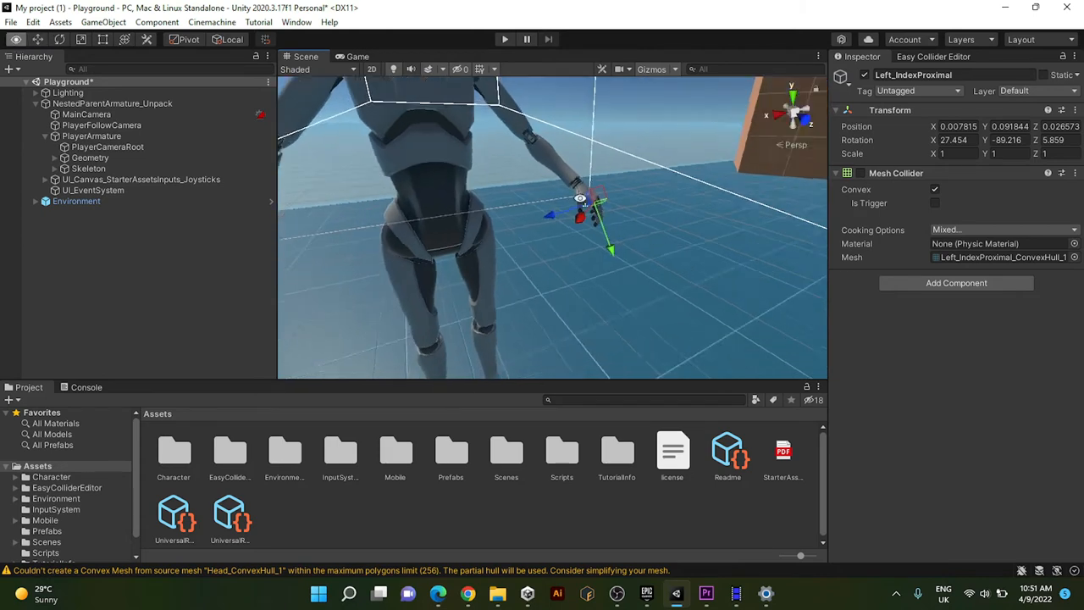
{"action": "left_click", "coordinate": [504, 39]}
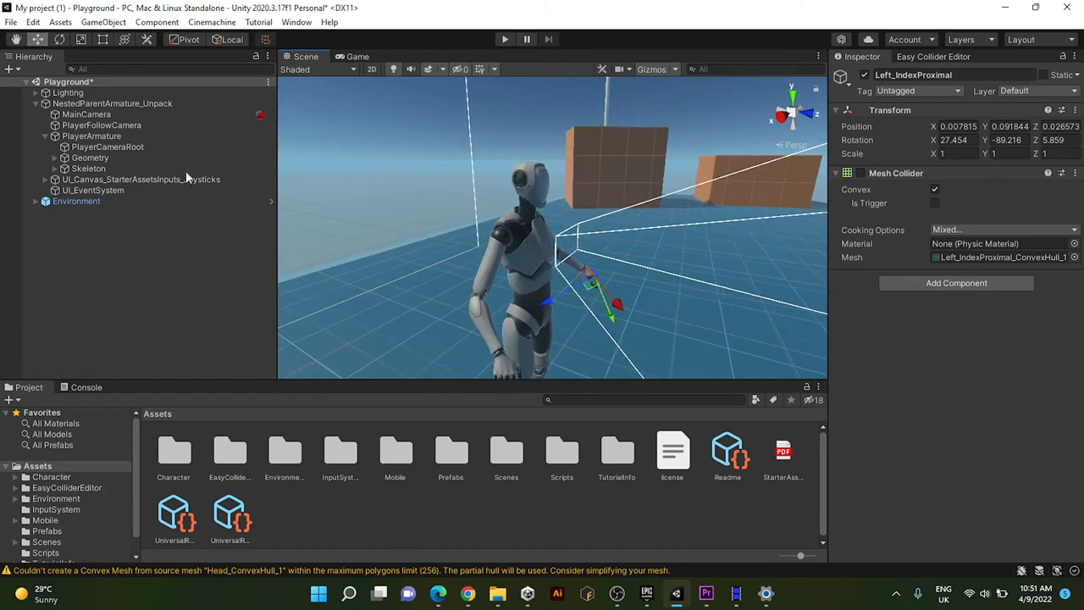
{"action": "left_click", "coordinate": [55, 168]}
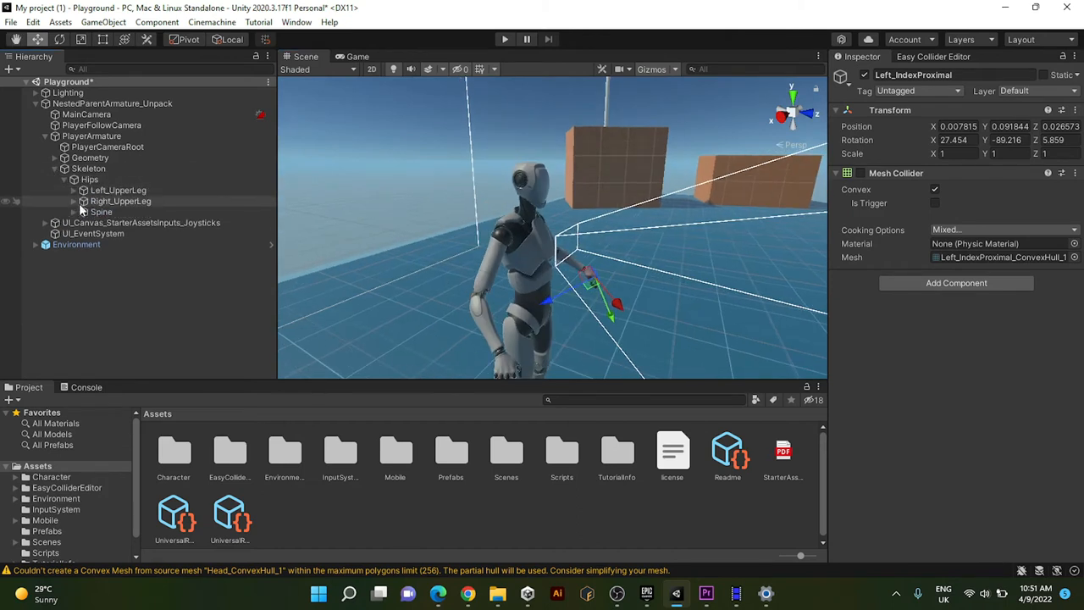
{"action": "left_click", "coordinate": [75, 212]}
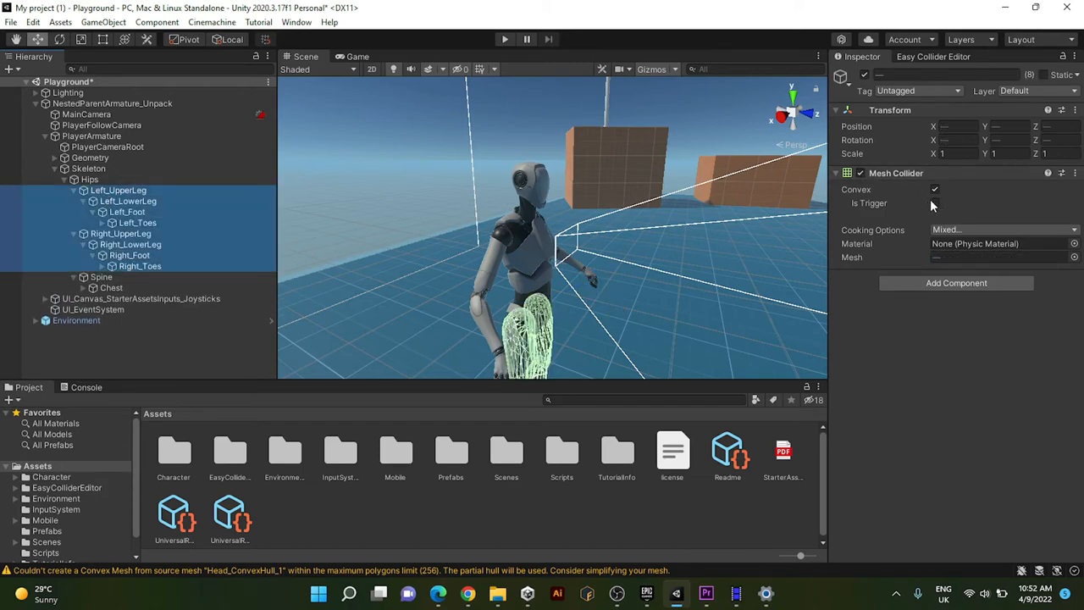
- Select all twenty leg, spine, chest, arm and hand bones together, then enter Play mode
{"action": "left_click", "coordinate": [935, 204]}
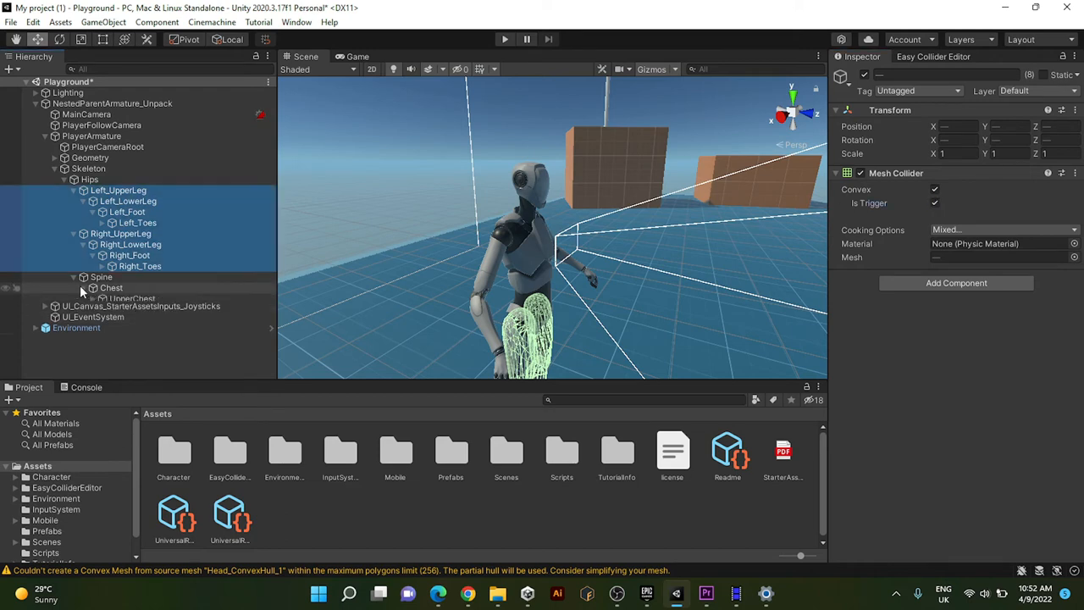
{"action": "left_click", "coordinate": [149, 330]}
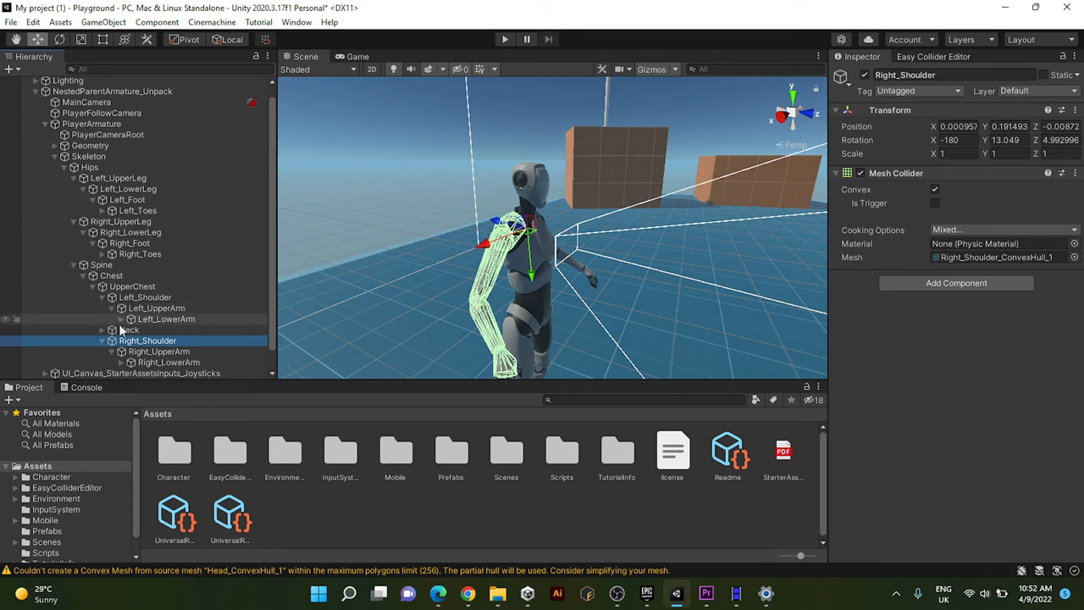
{"action": "left_click", "coordinate": [169, 350]}
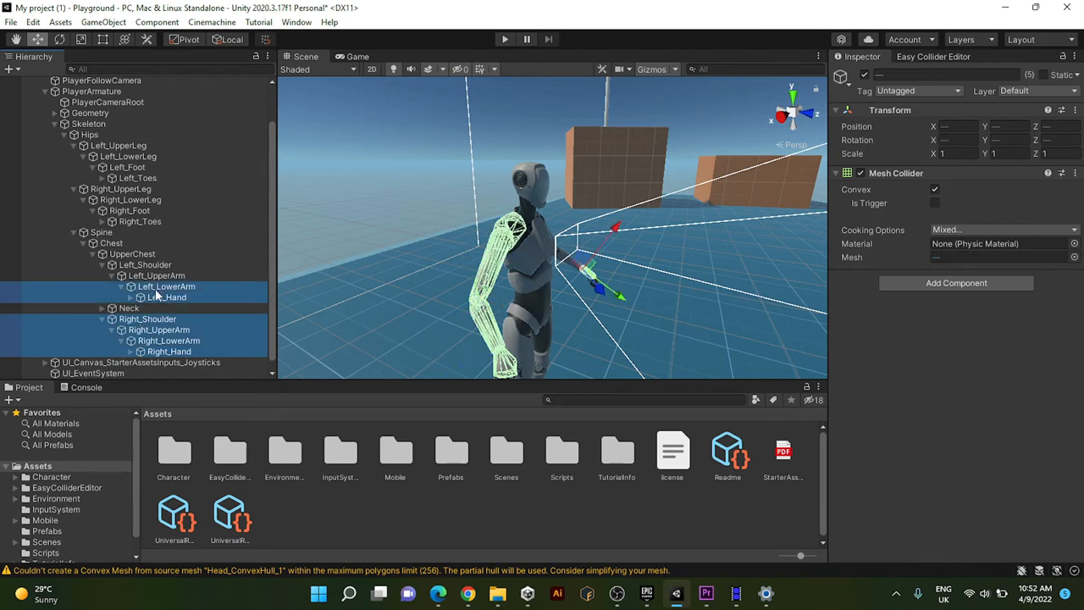
{"action": "left_click", "coordinate": [102, 232]}
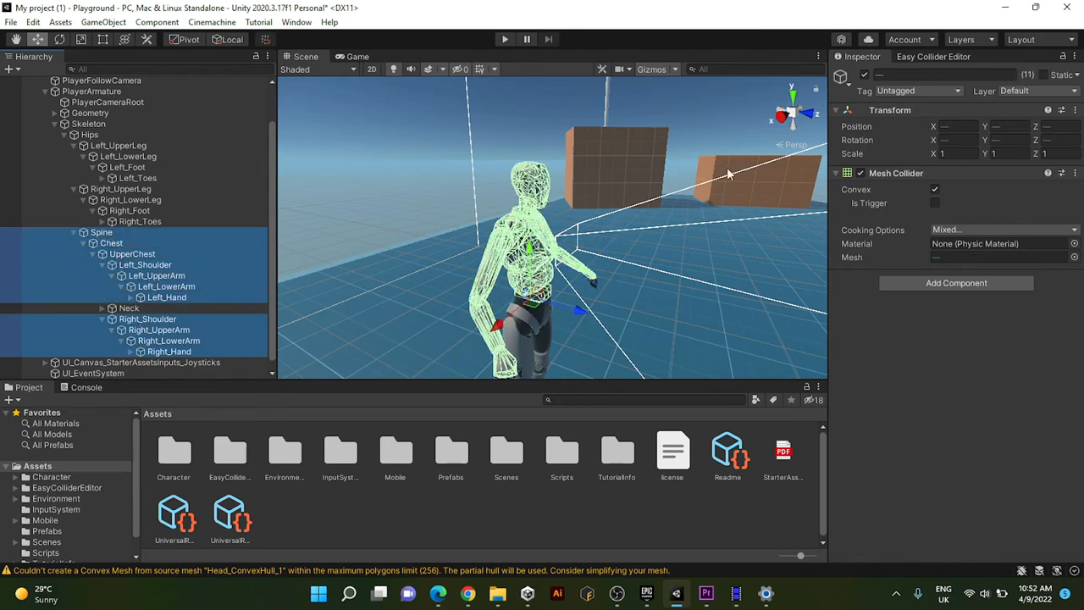
{"action": "left_click", "coordinate": [935, 203]}
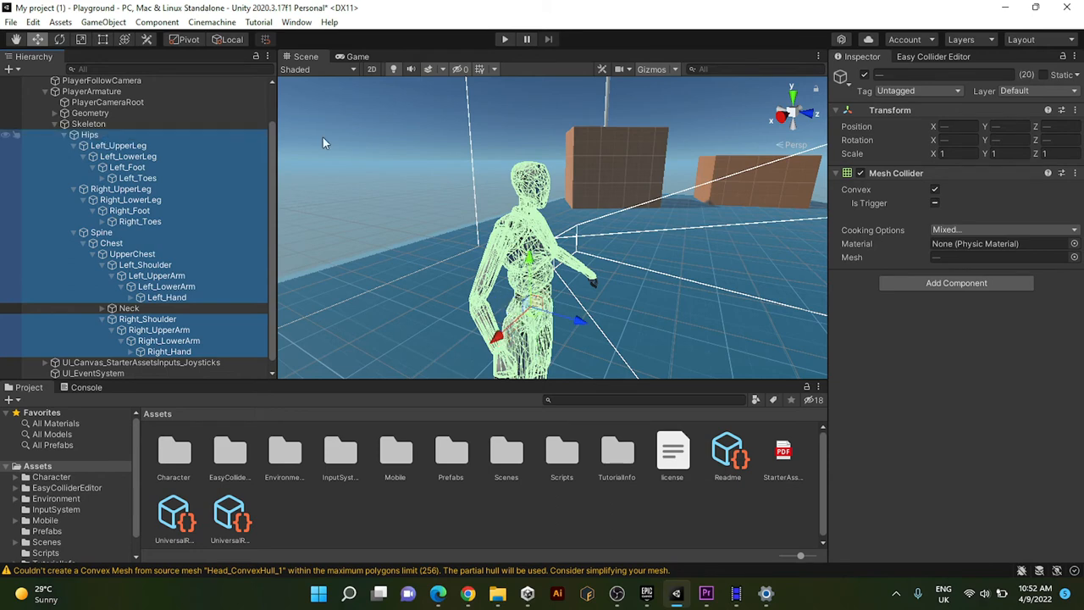
{"action": "left_click", "coordinate": [935, 203]}
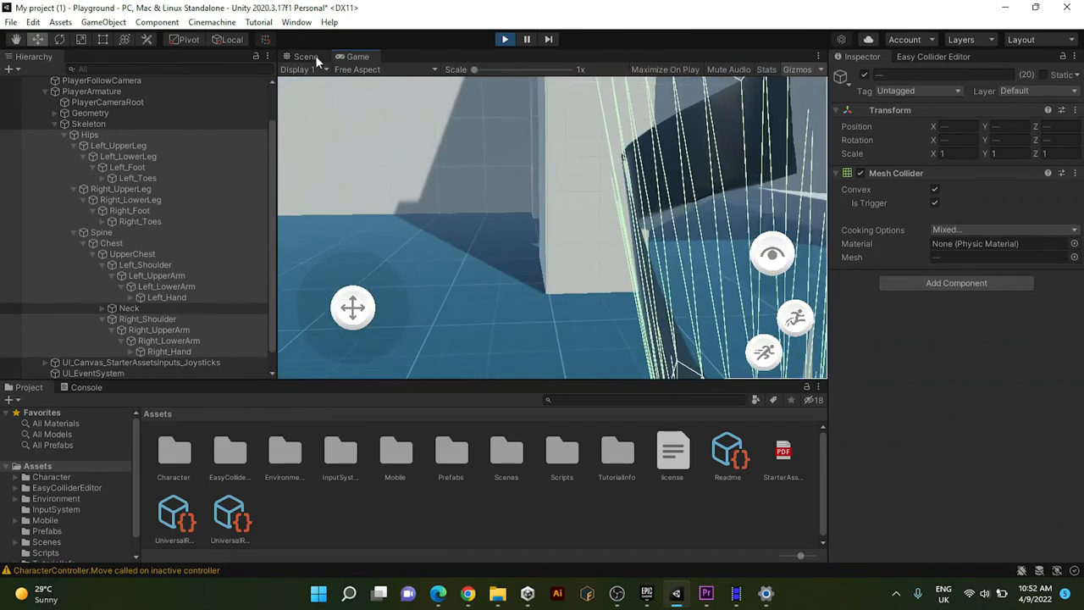
- Dock the Game view beside the Scene view while playing and select NestedParentArmature_Unpack
{"action": "left_click", "coordinate": [305, 56]}
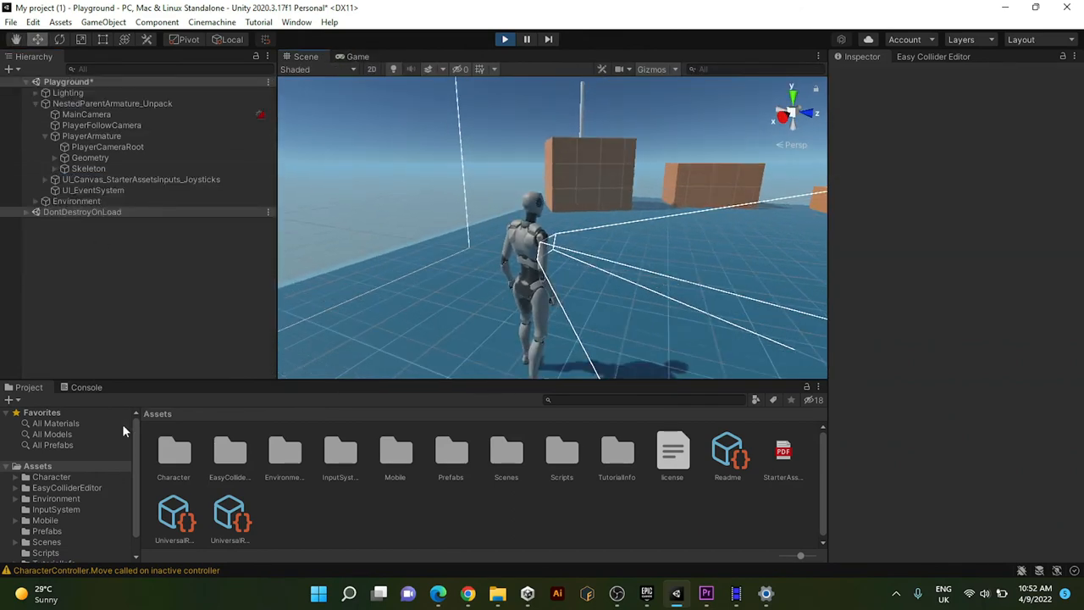
{"action": "left_click", "coordinate": [141, 387]}
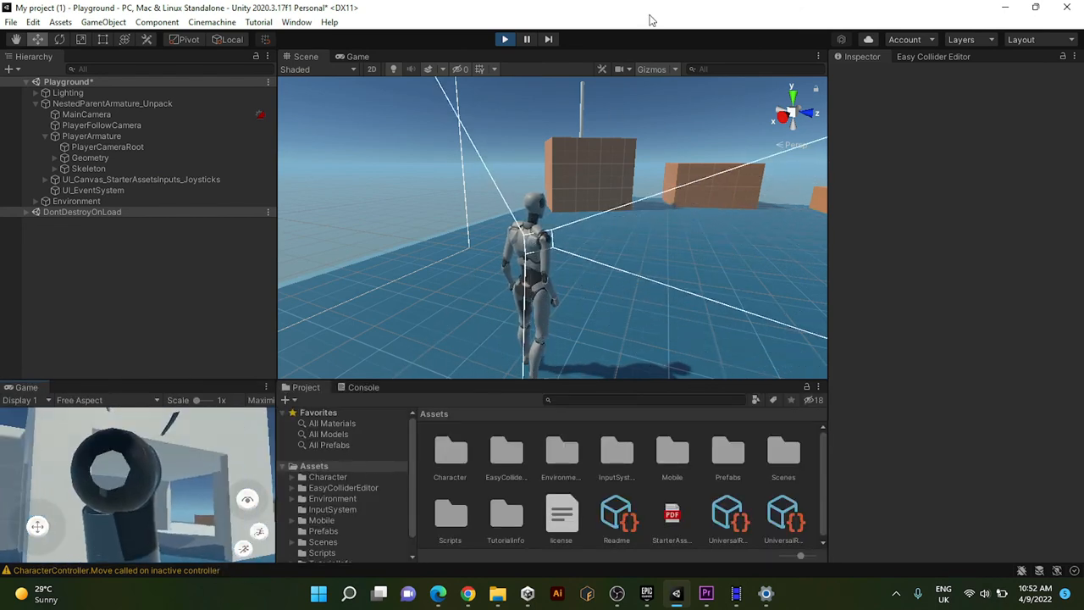
{"action": "left_click", "coordinate": [111, 103]}
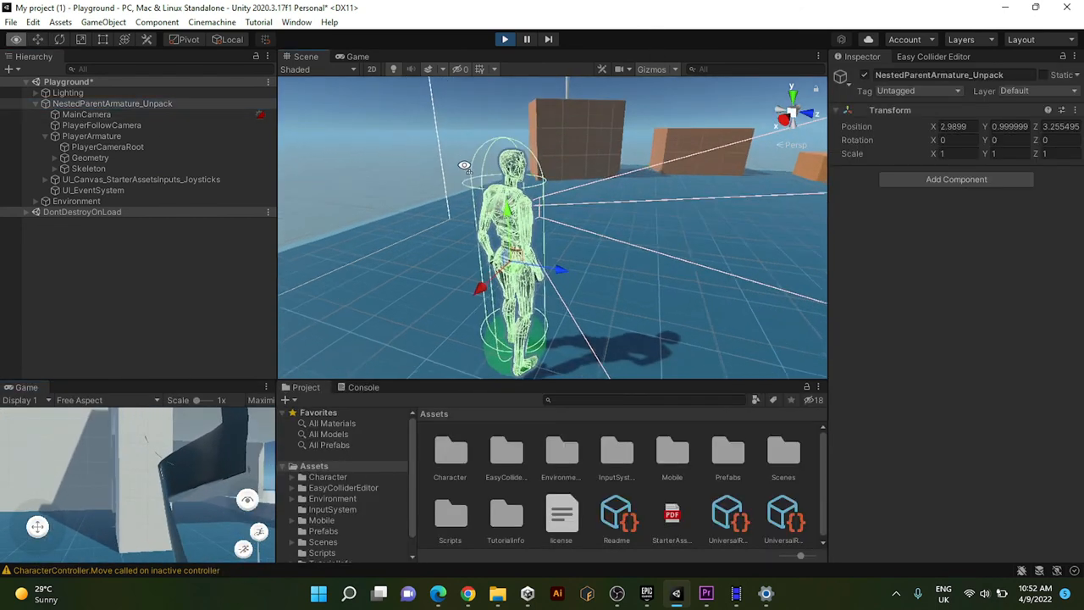